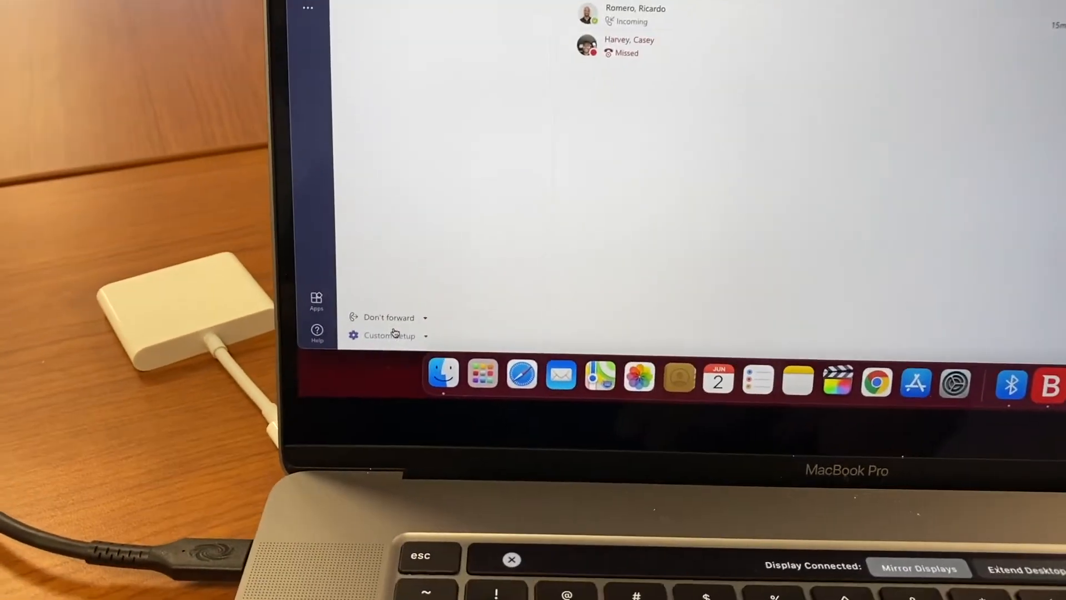
- Reach the Devices settings from the Custom Setup audio menu in the Calls view
left_click(389, 336)
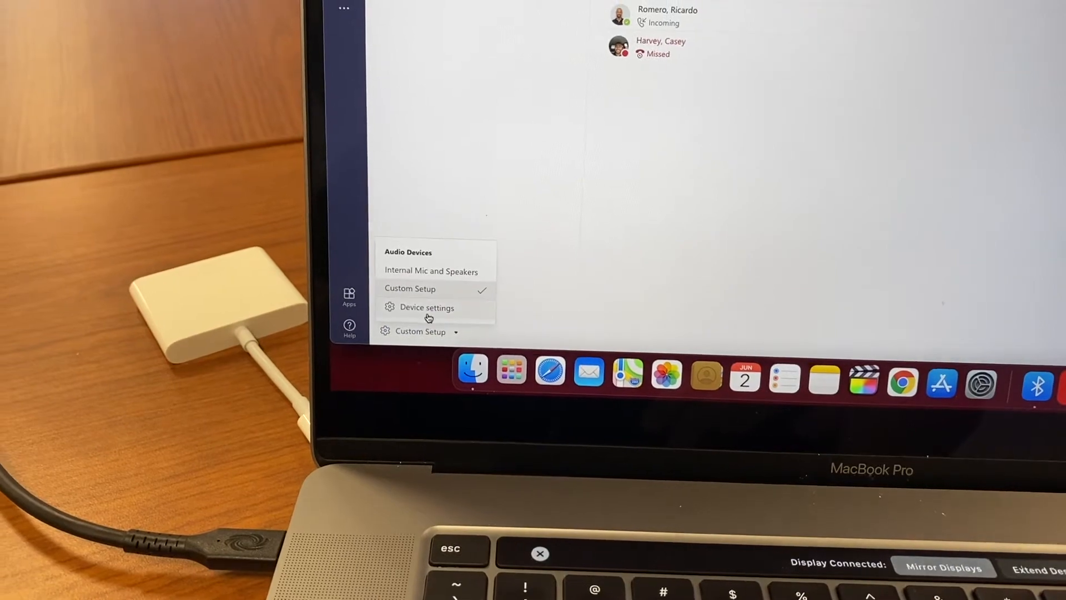
left_click(426, 307)
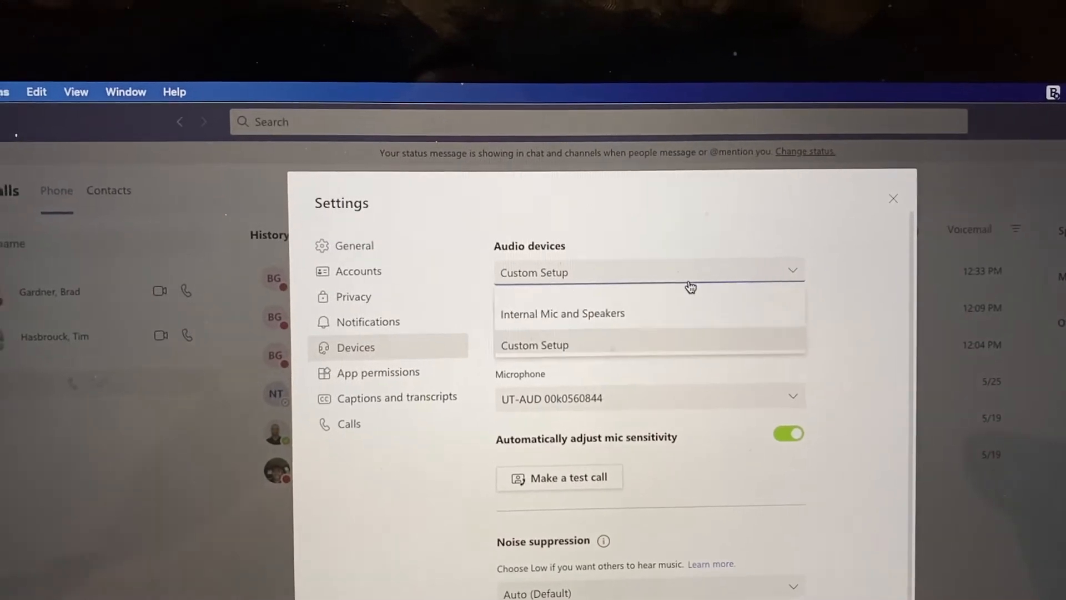
- Keep Custom Setup with the Crestron speaker and the UT-AUD 00k0560844 microphone
left_click(534, 345)
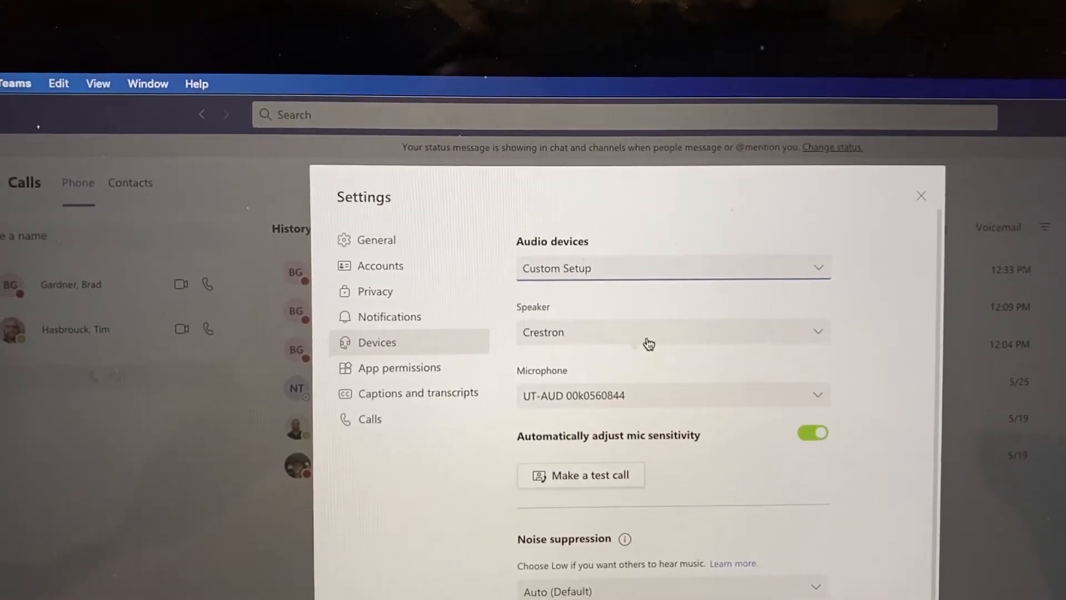
left_click(672, 332)
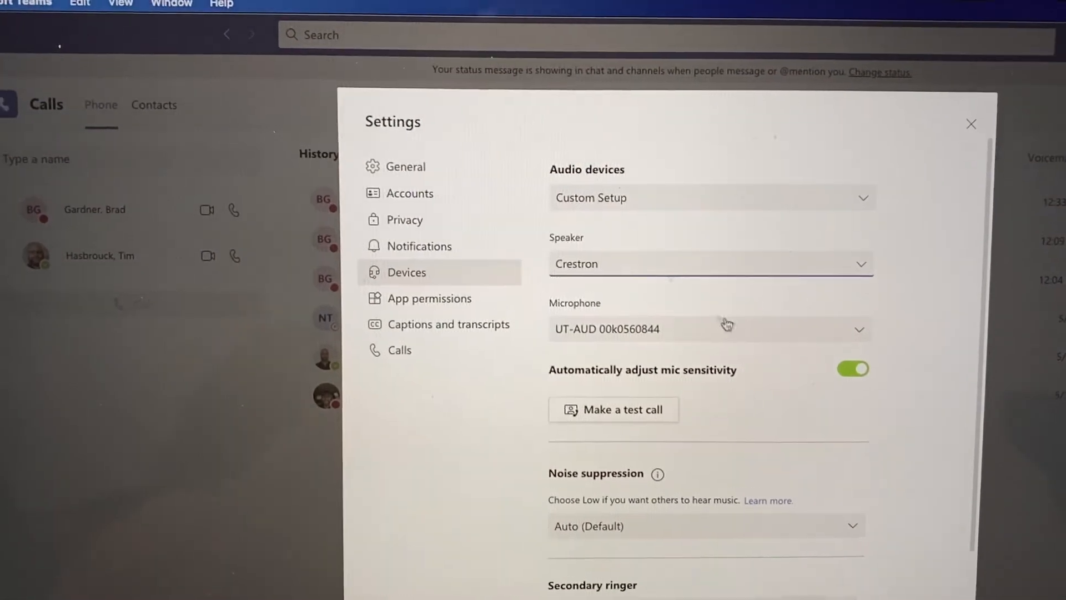
left_click(726, 326)
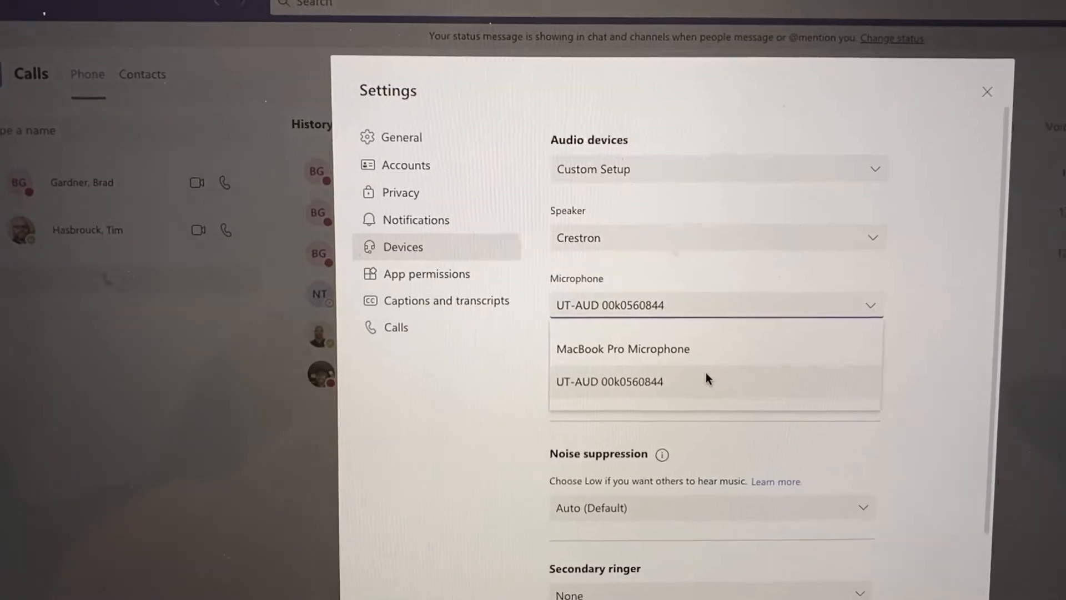
left_click(608, 382)
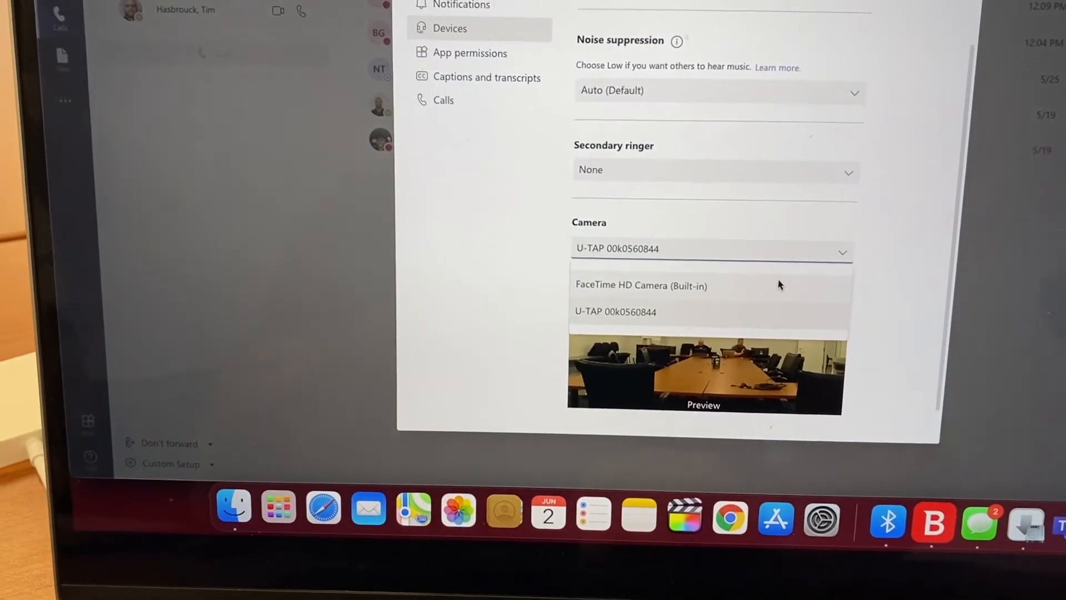
- Switch the camera briefly to built-in FaceTime, then back to U-TAP 00k0560844
left_click(641, 285)
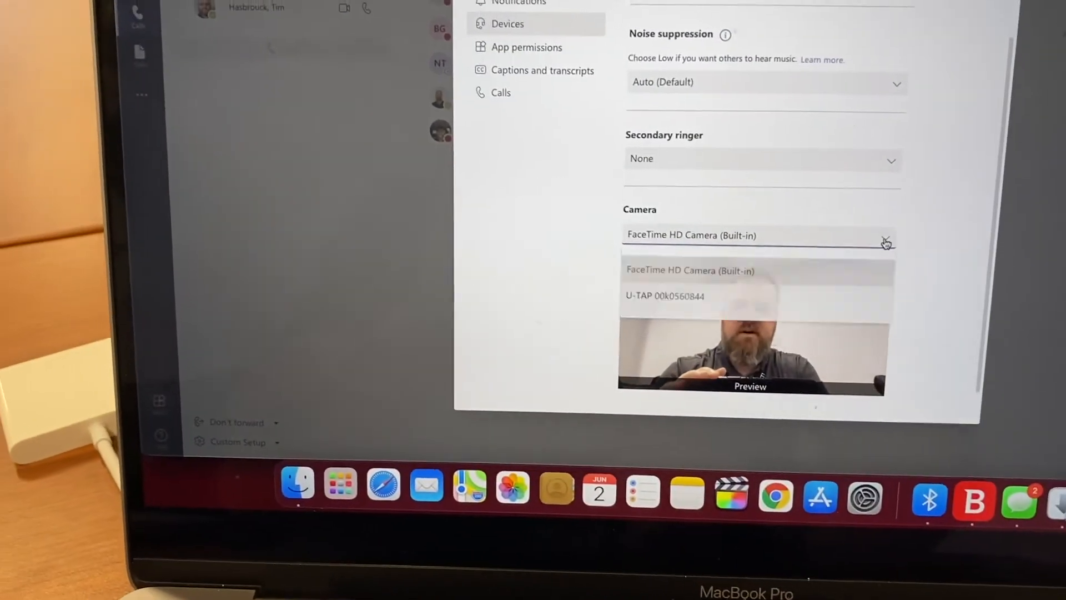
left_click(662, 295)
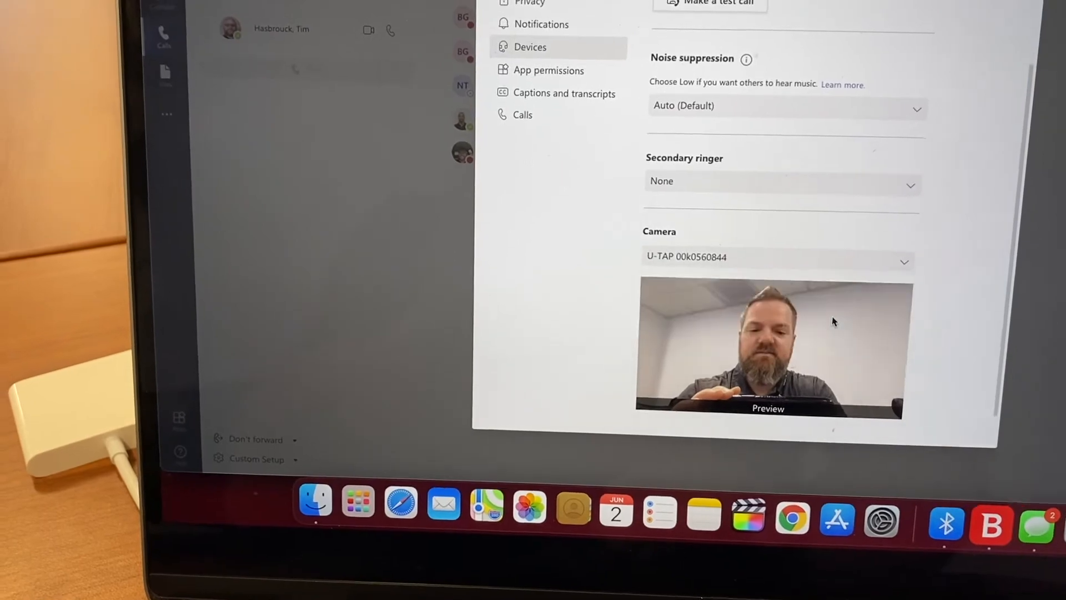